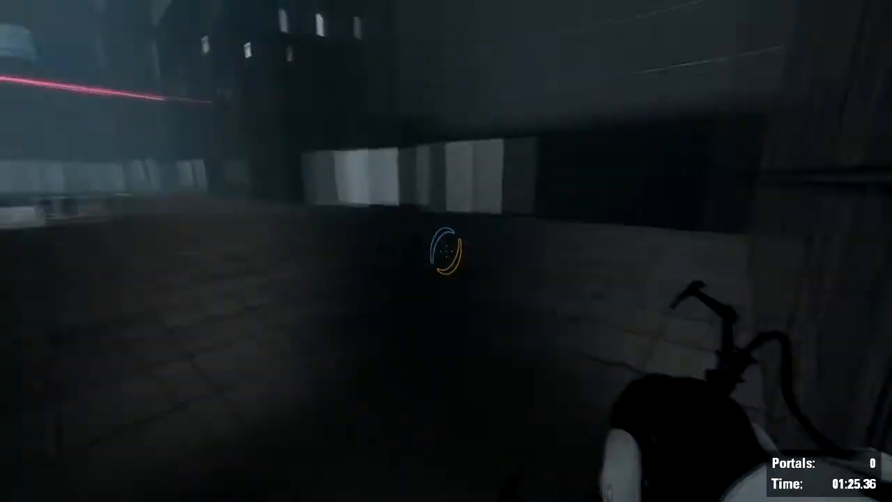
mouse_move(446, 251)
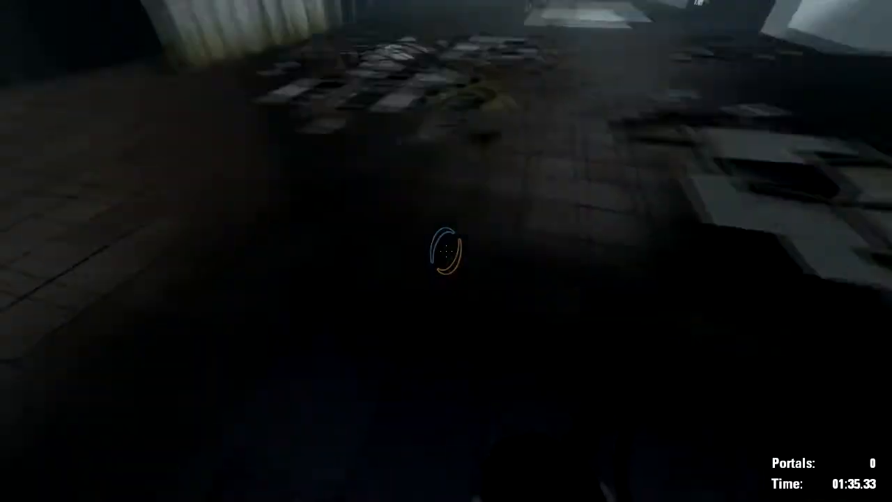
mouse_move(446, 251)
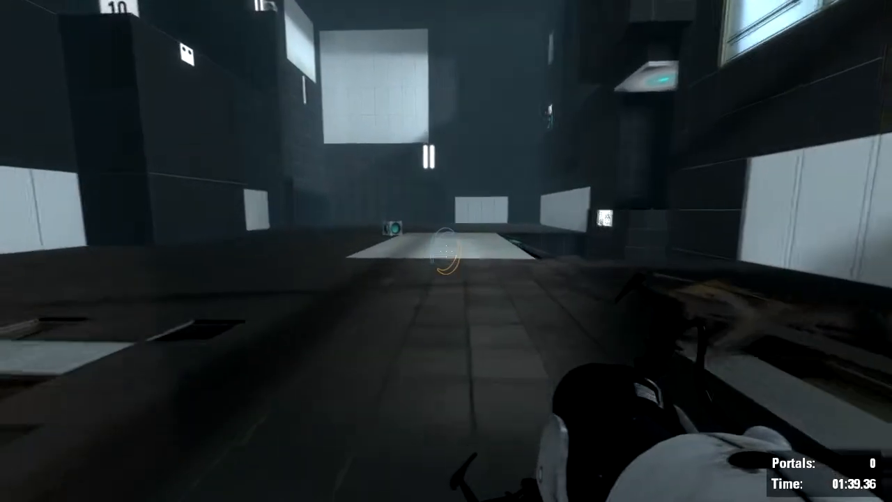
mouse_move(446, 250)
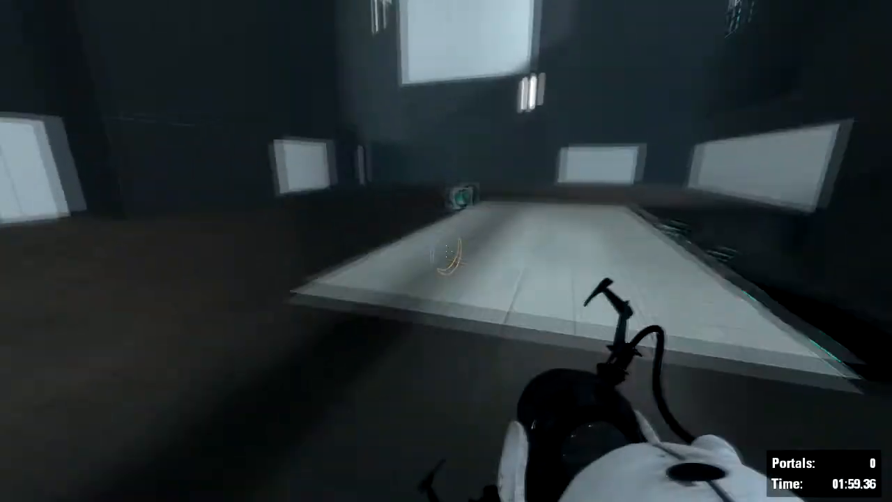
- Place portals on a chamber surface and the floor panel to route the laser into the exit turret
click(446, 251)
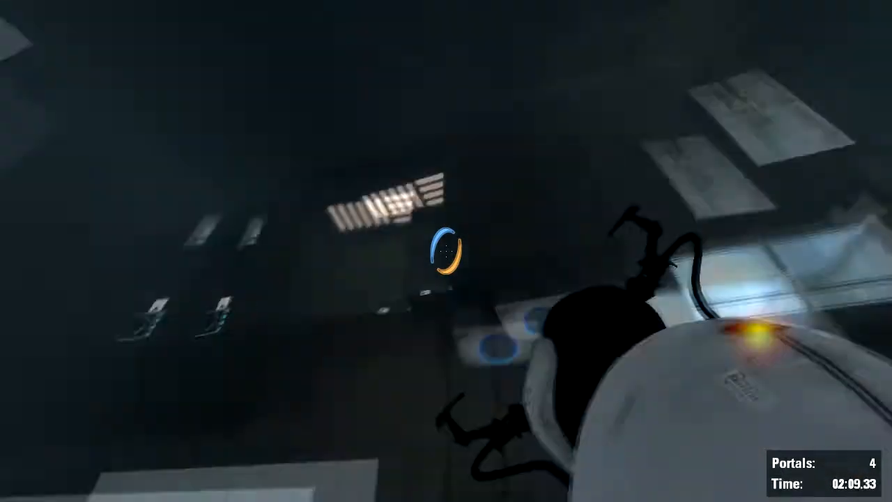
mouse_move(446, 251)
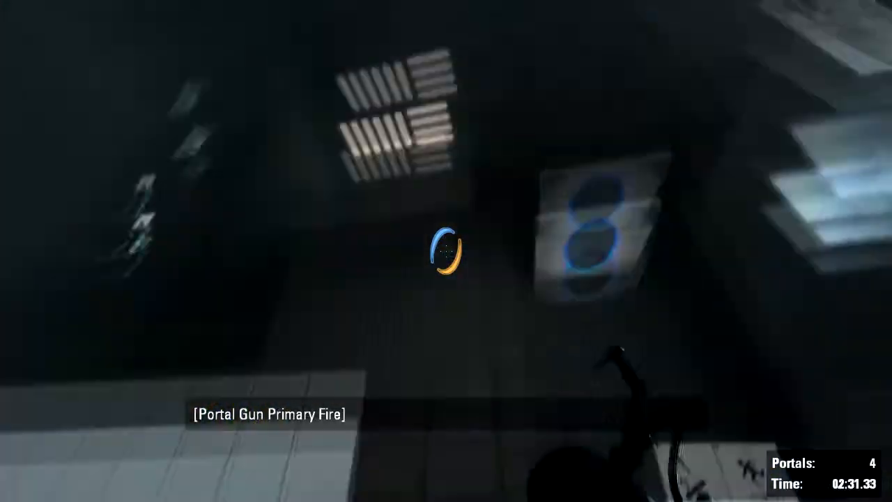
click(446, 251)
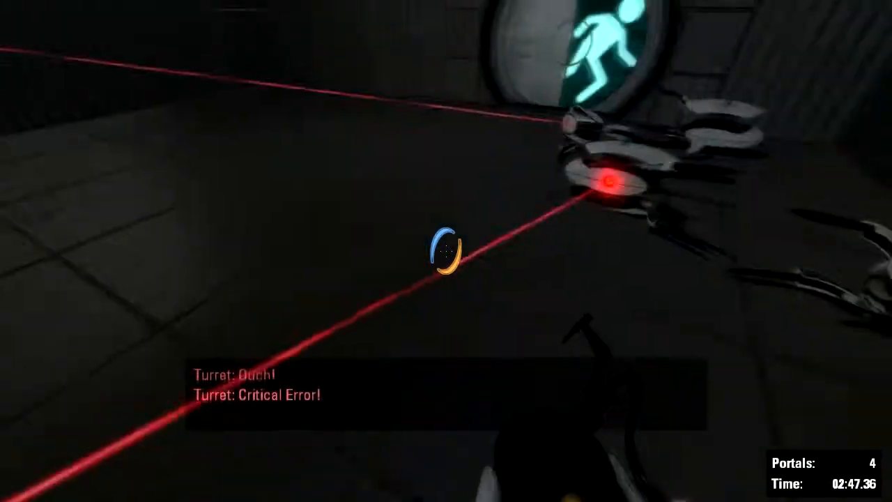
mouse_move(446, 251)
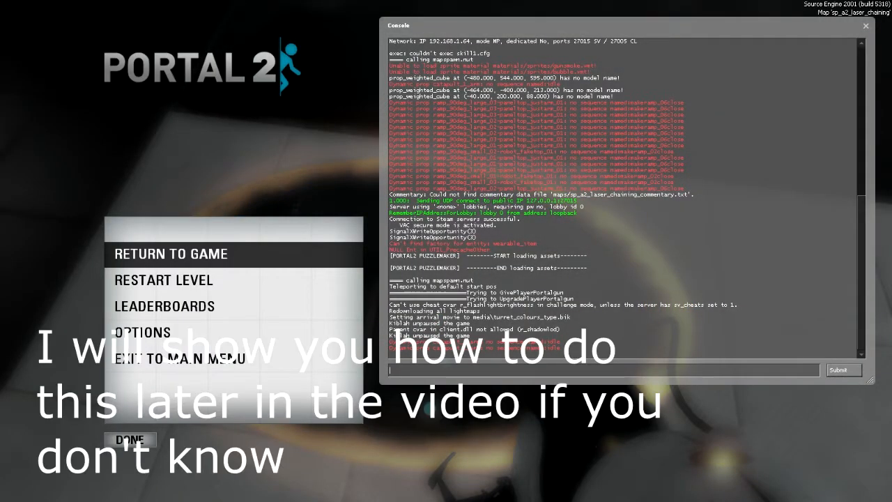
- Enter sv_cheats 1 and host_timescale 0.5 in the developer console
text(sv_cheats)
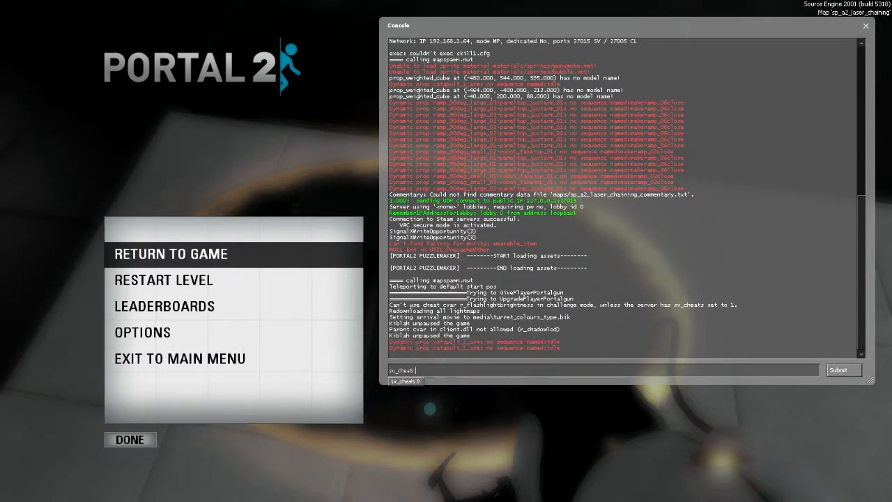
text(ho)
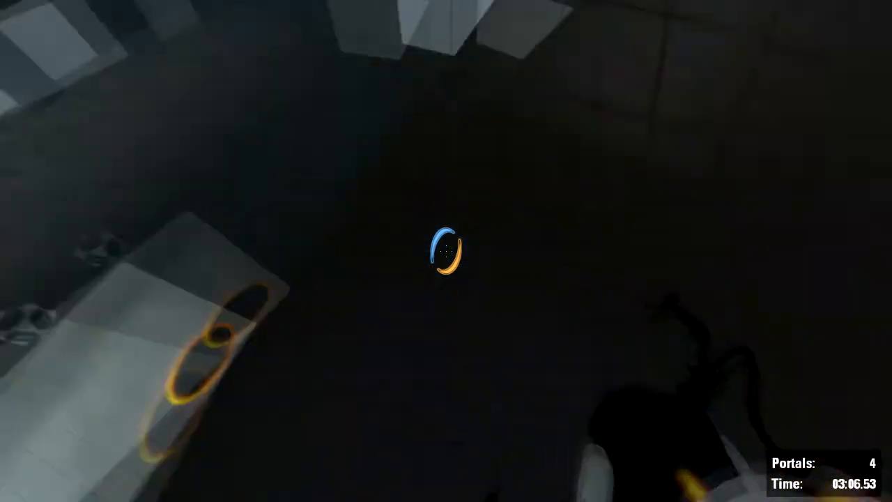
mouse_move(446, 251)
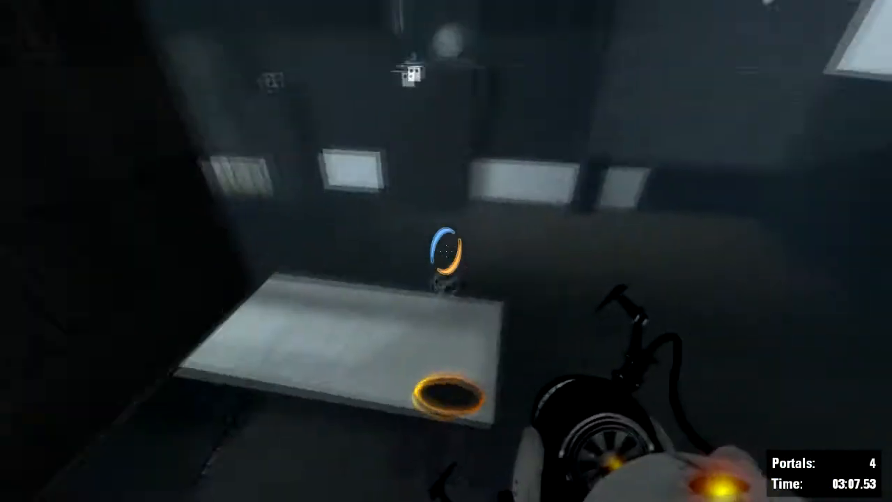
mouse_move(446, 251)
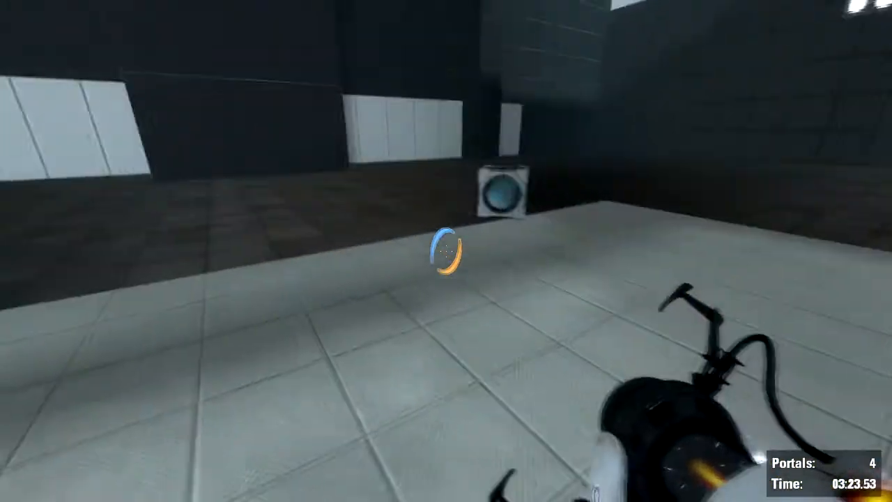
- Place a portal and bunny-hop in slow motion through the orange and blue portals
click(446, 251)
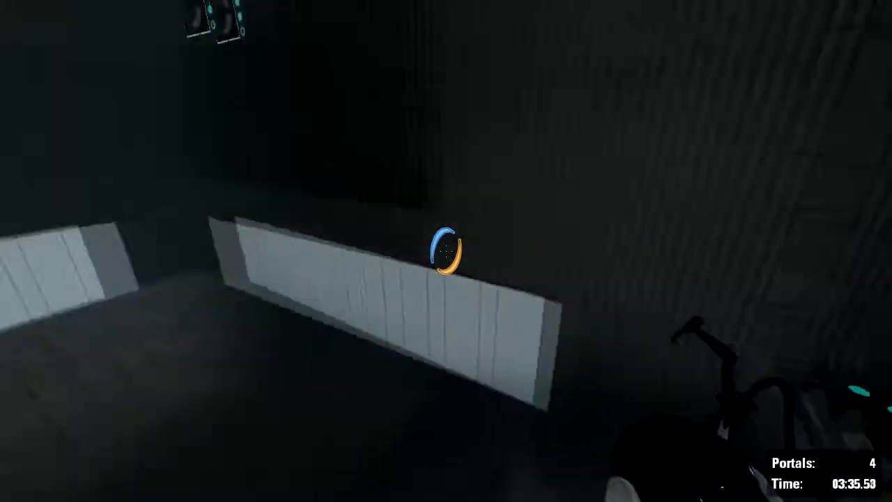
mouse_move(446, 251)
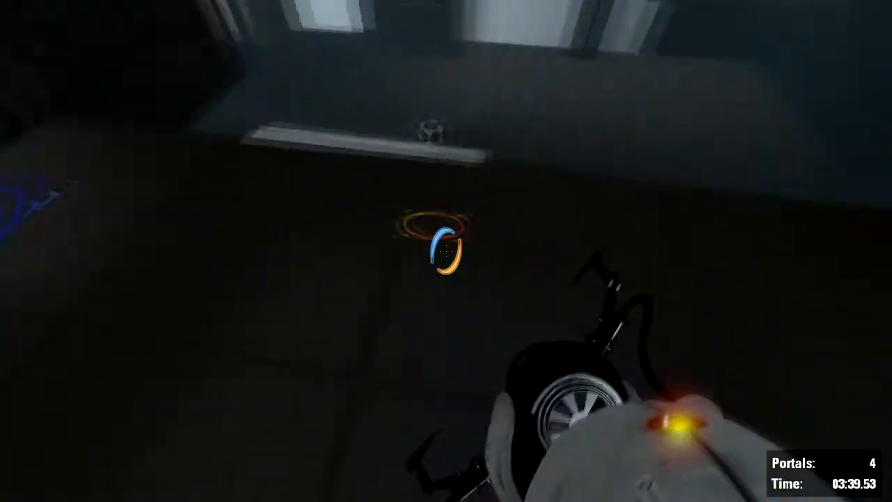
- Submit host_timescale 1 in the developer console to restore normal game speed
key(Escape)
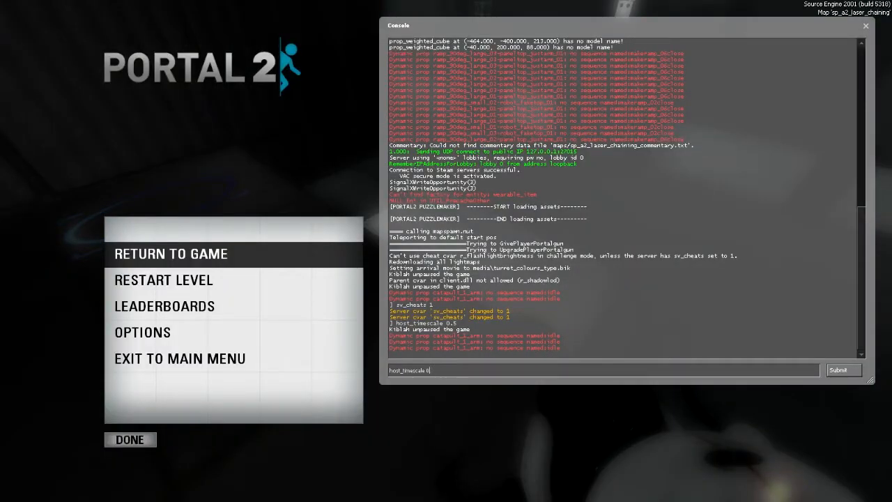
click(170, 253)
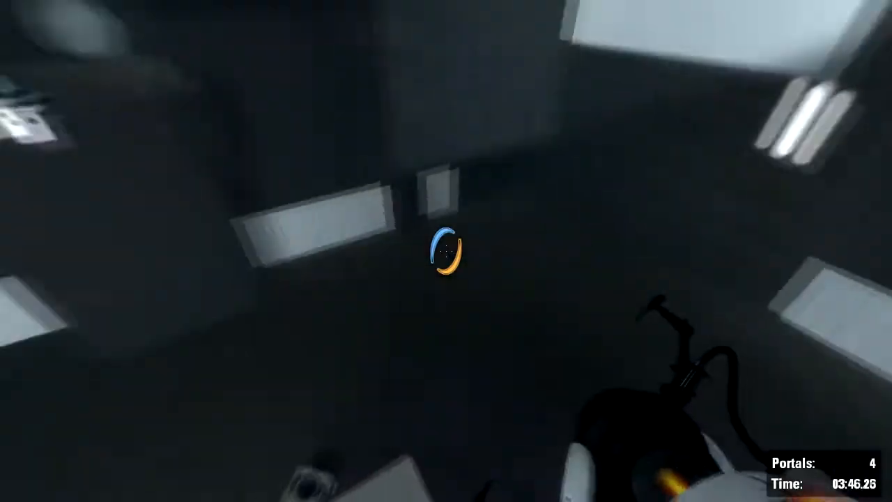
mouse_move(446, 250)
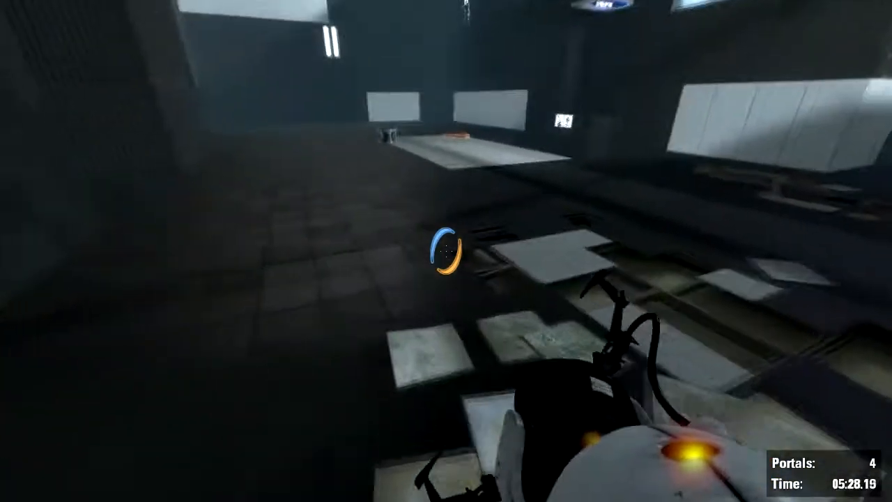
mouse_move(446, 251)
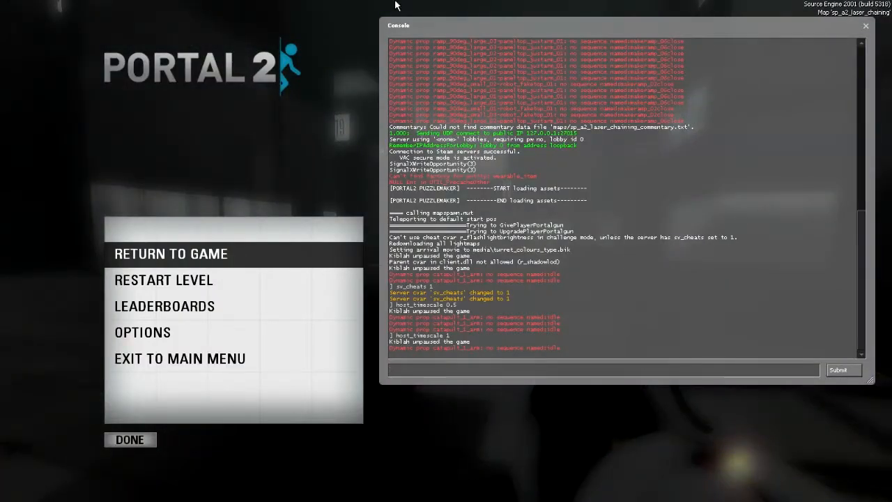
- Set Allow Developer Console to Enabled in Keyboard/Mouse options and close the settings
click(866, 26)
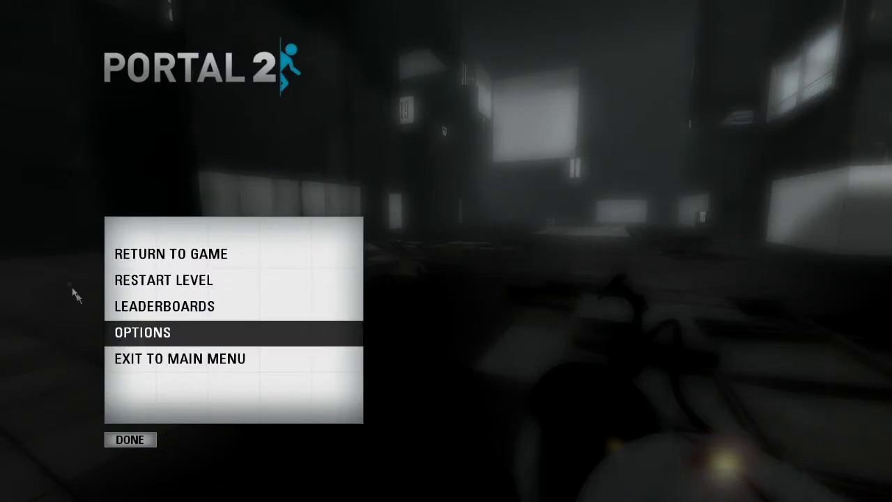
click(143, 332)
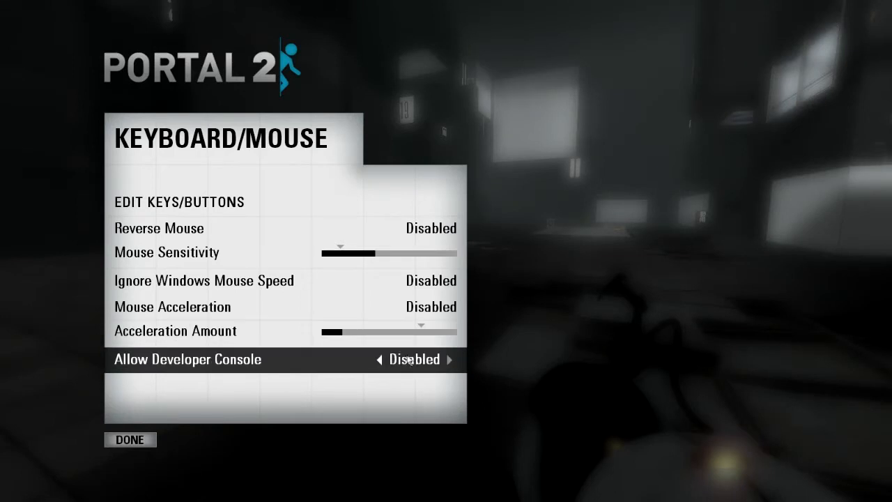
click(450, 359)
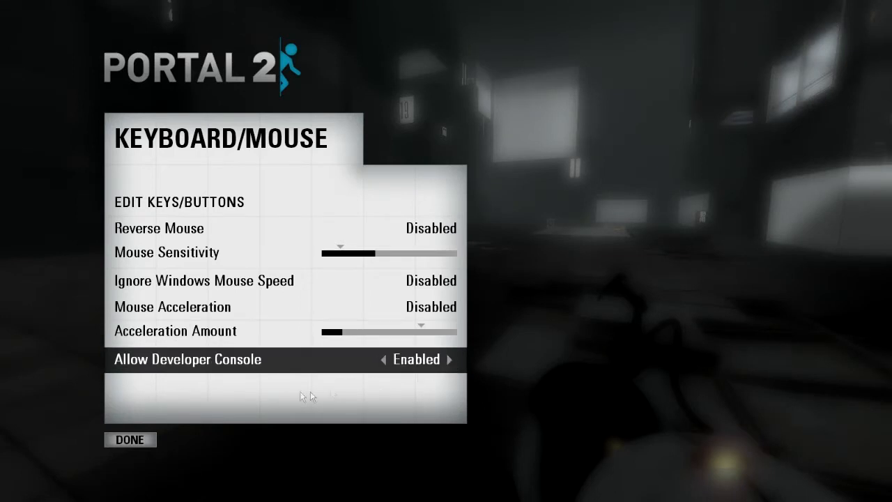
mouse_move(185, 416)
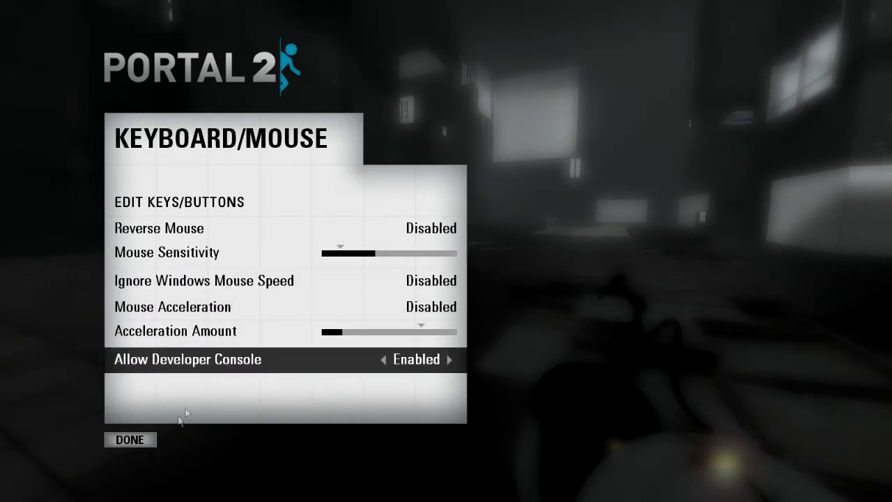
click(130, 439)
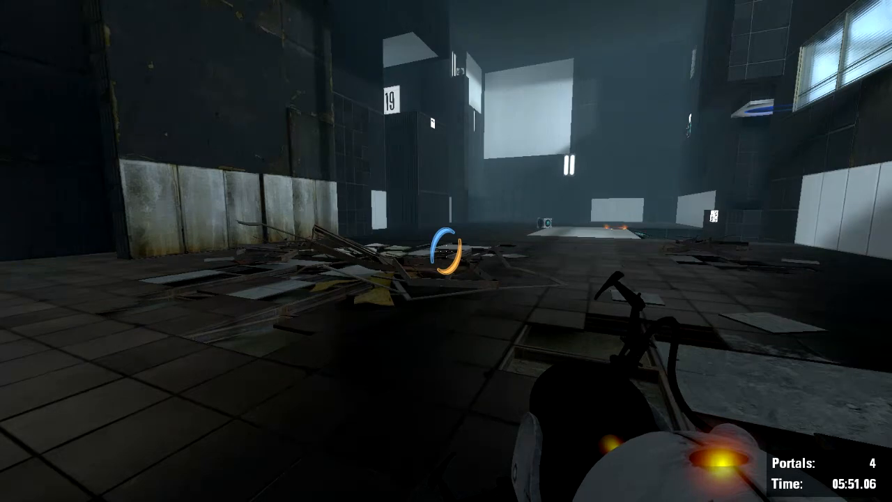
- Bind MWHEELUP and MWHEELDOWN to +jump in the console
key(Escape)
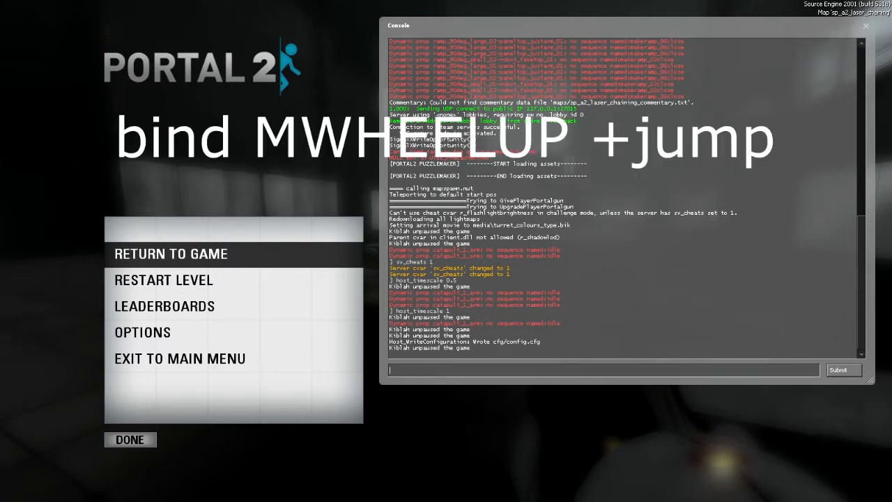
text(bind MWH)
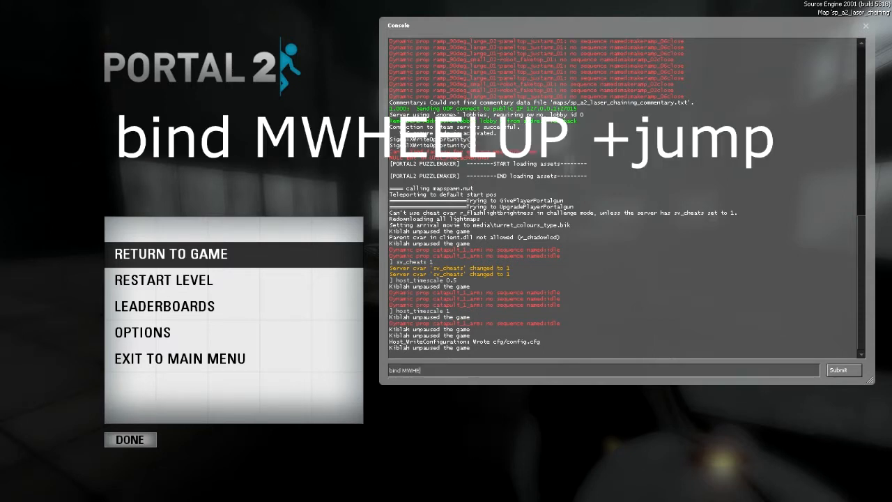
text(ELUP)
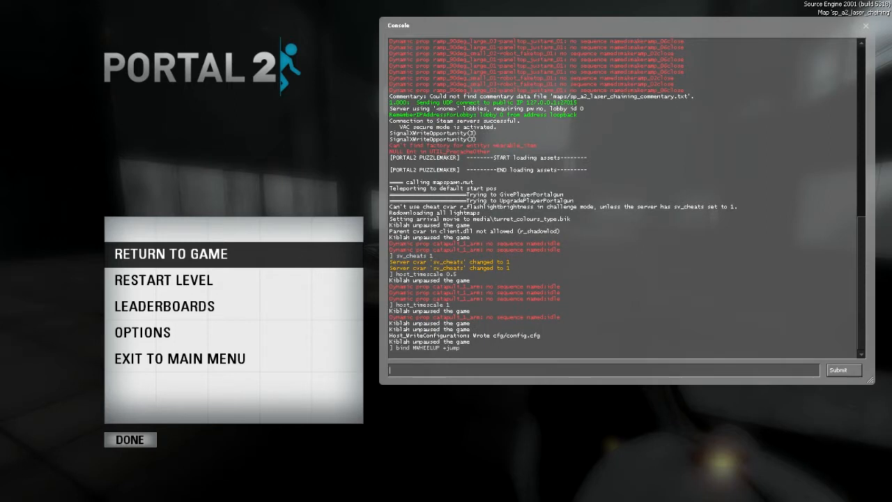
mouse_move(403, 365)
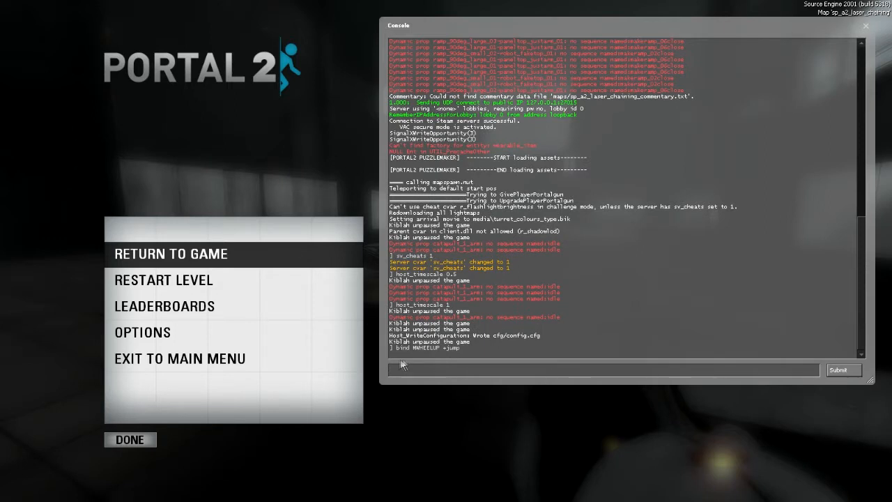
text(b)
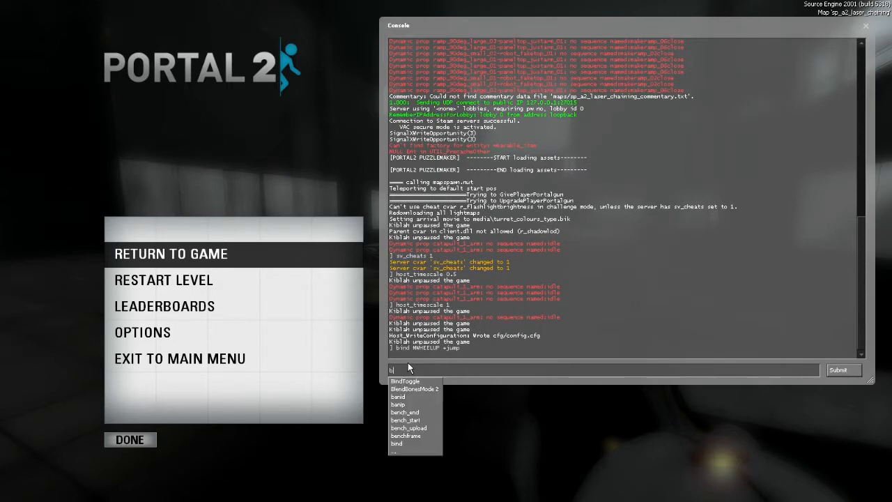
text(ind)
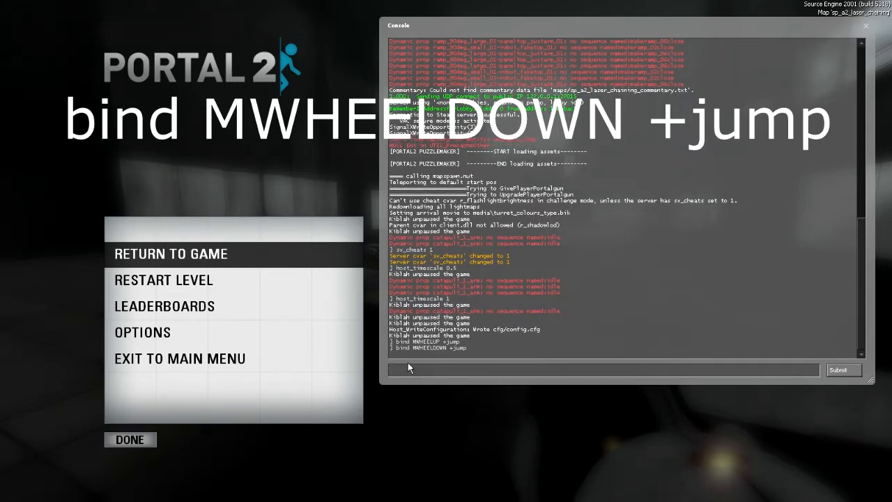
click(171, 254)
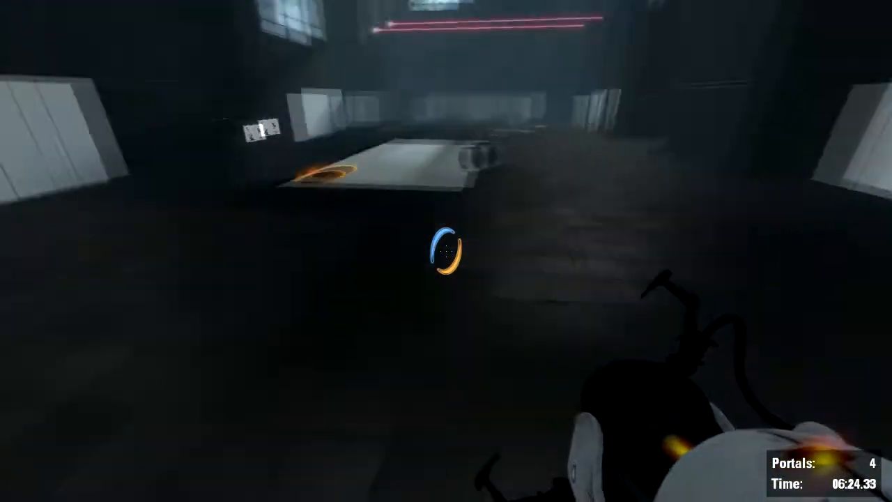
mouse_move(446, 251)
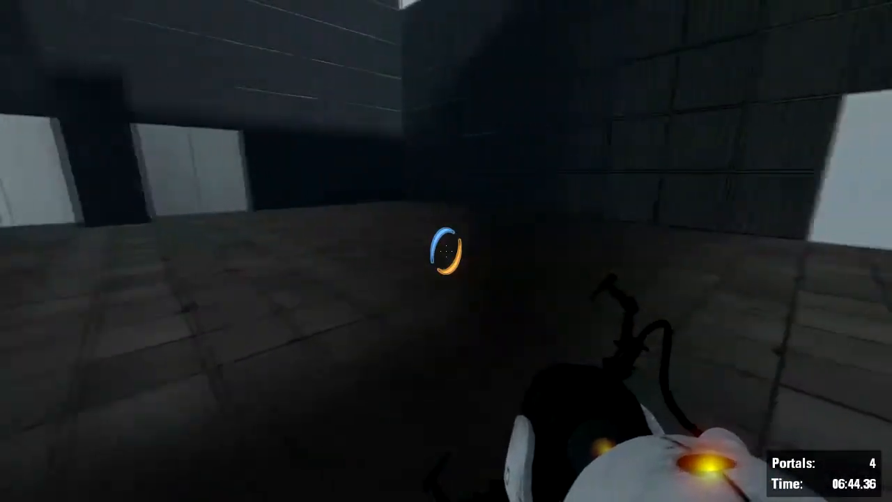
mouse_move(446, 251)
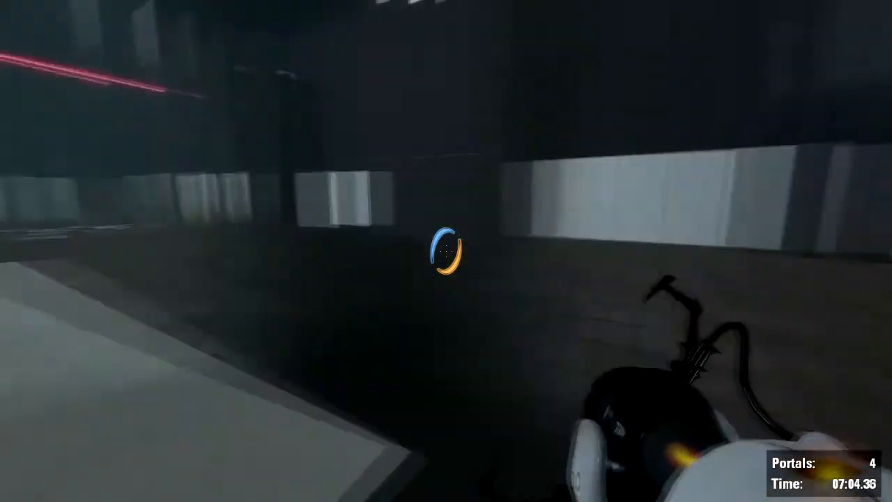
mouse_move(446, 251)
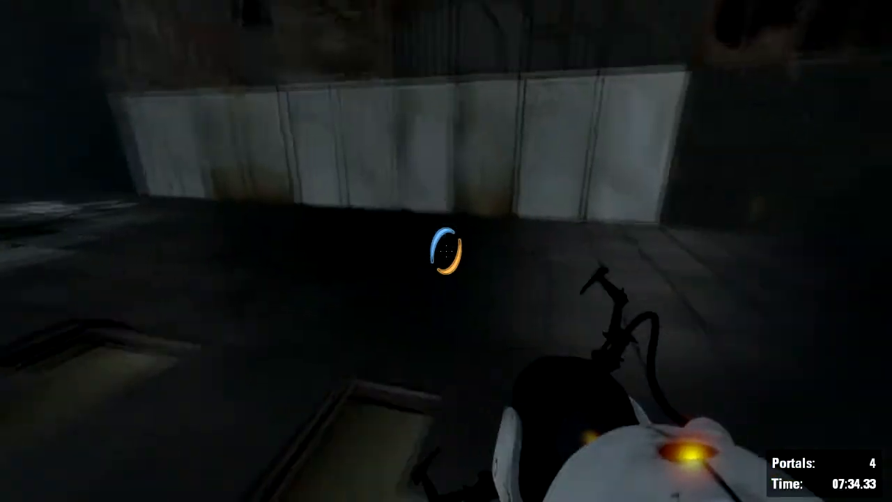
mouse_move(446, 251)
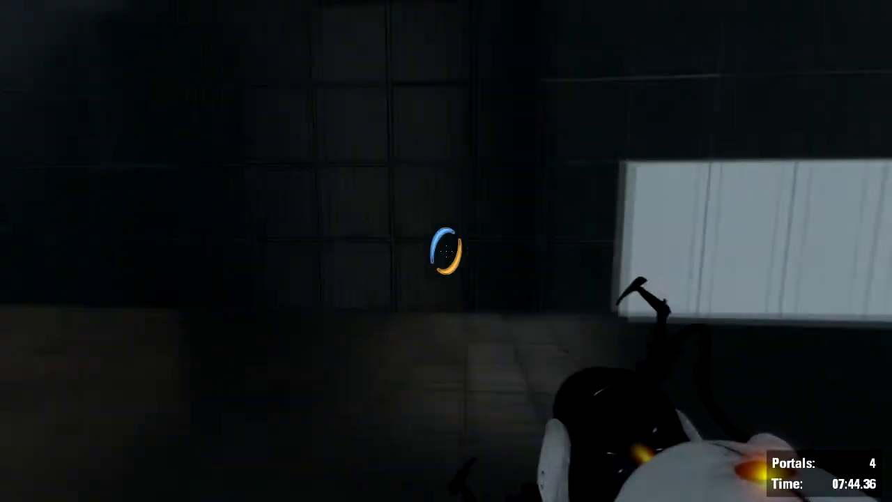
mouse_move(446, 251)
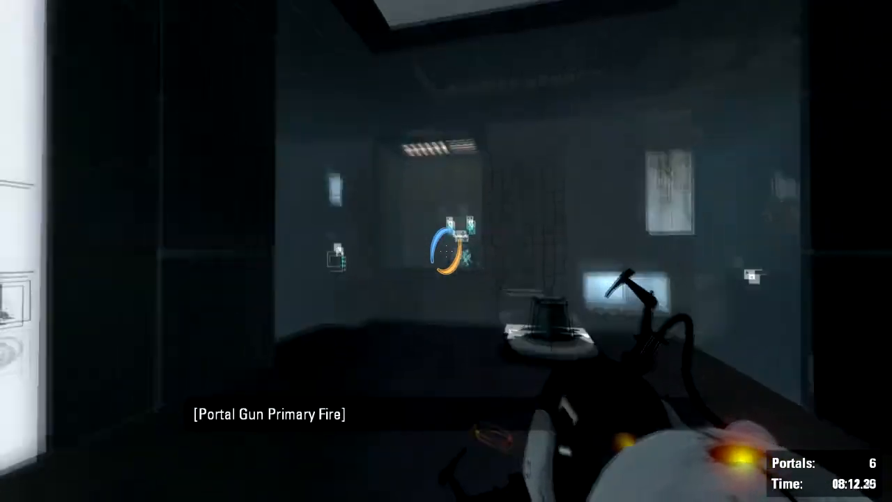
mouse_move(446, 250)
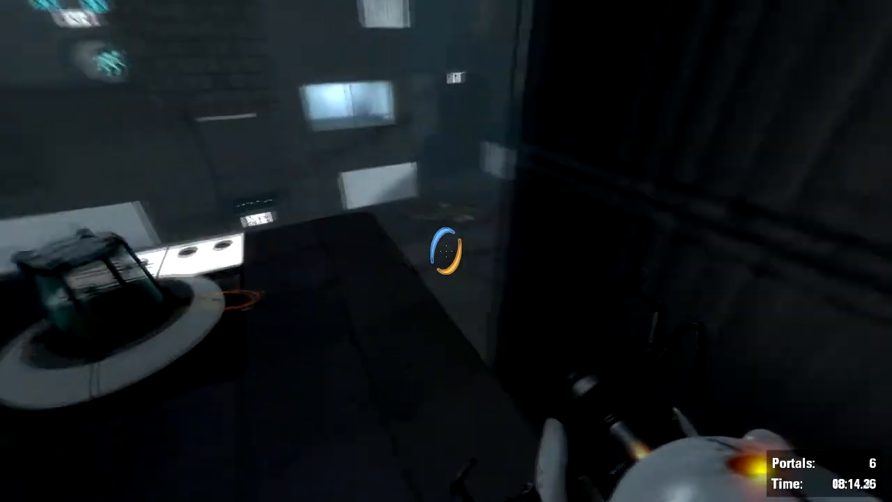
mouse_move(446, 251)
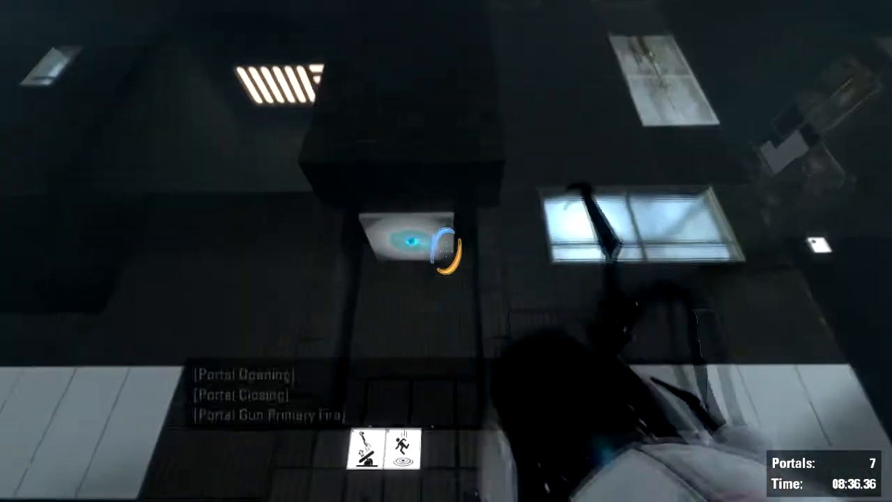
- Shoot a blue portal onto the white floor and bunny-hop through the pair
click(446, 251)
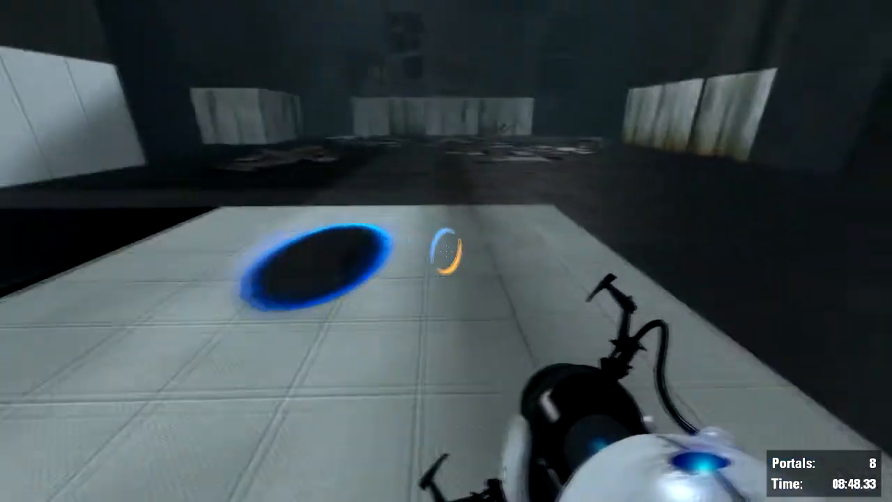
mouse_move(446, 251)
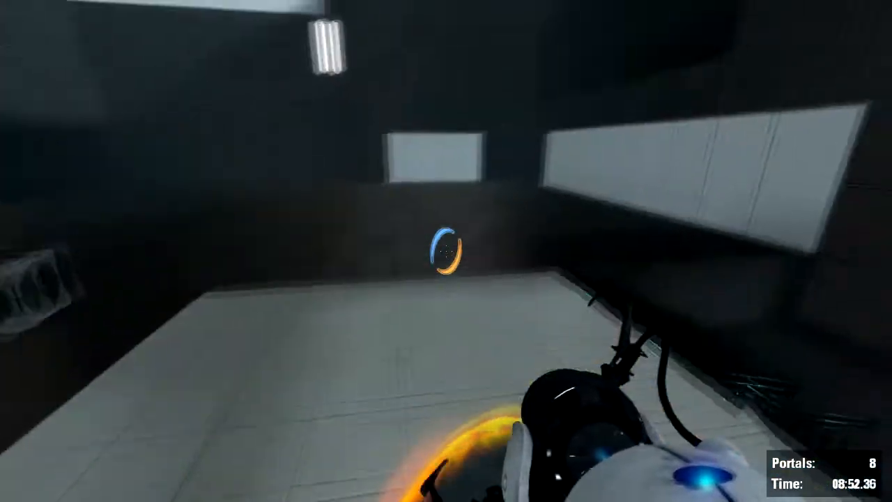
mouse_move(446, 251)
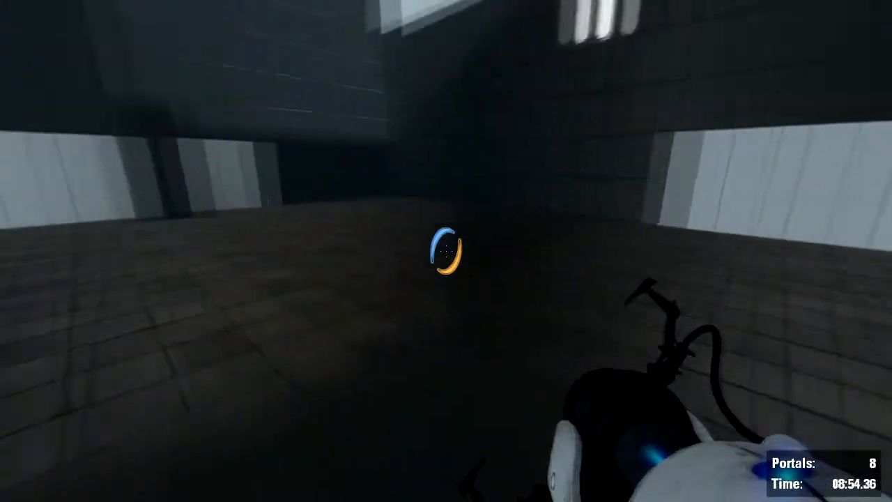